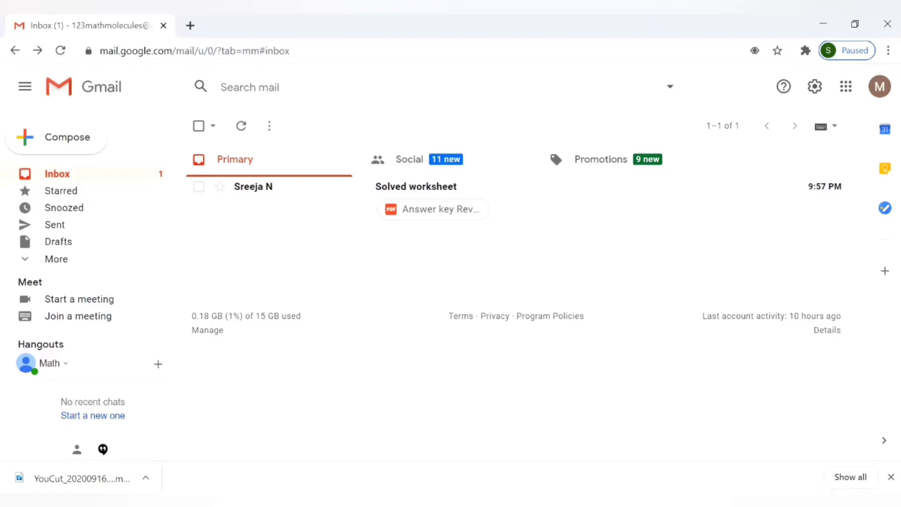
pyautogui.moveTo(448, 217)
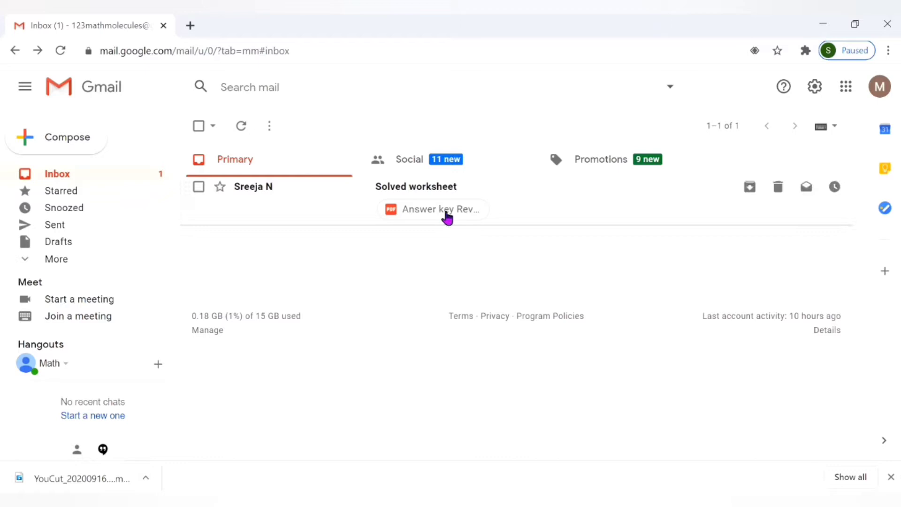
pyautogui.moveTo(433, 208)
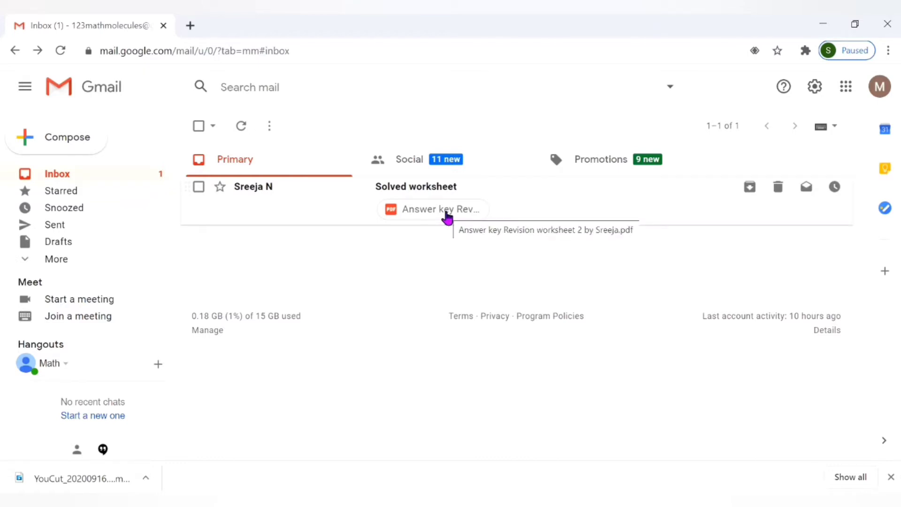
# Step: Open the solved worksheet PDF attachment with Annotate with Kami
pyautogui.click(432, 208)
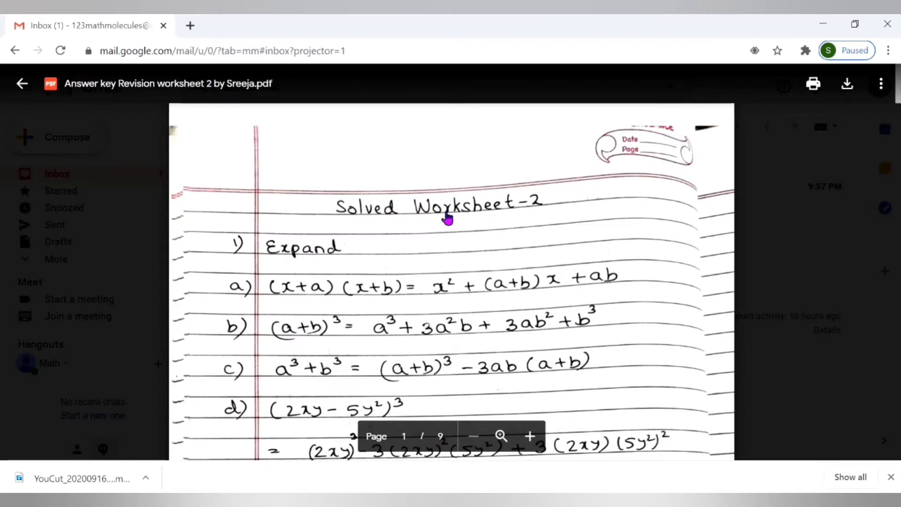
pyautogui.moveTo(465, 99)
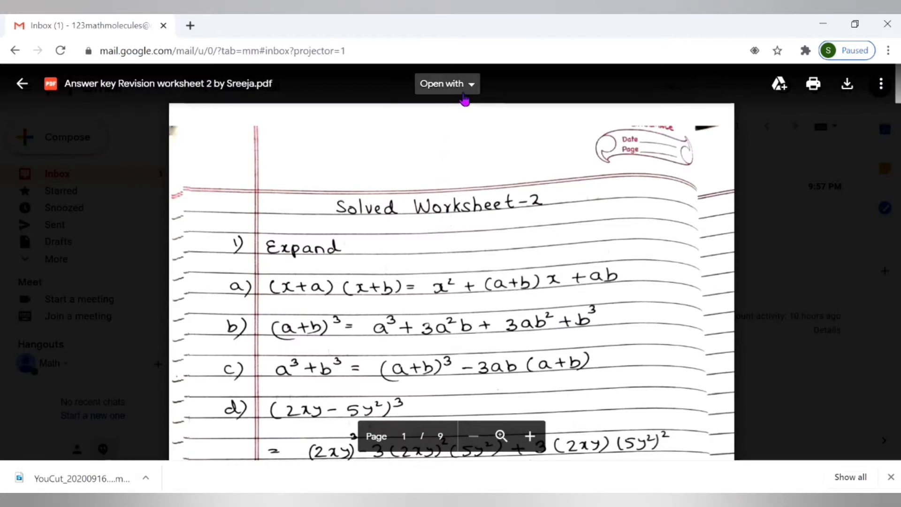
pyautogui.click(448, 84)
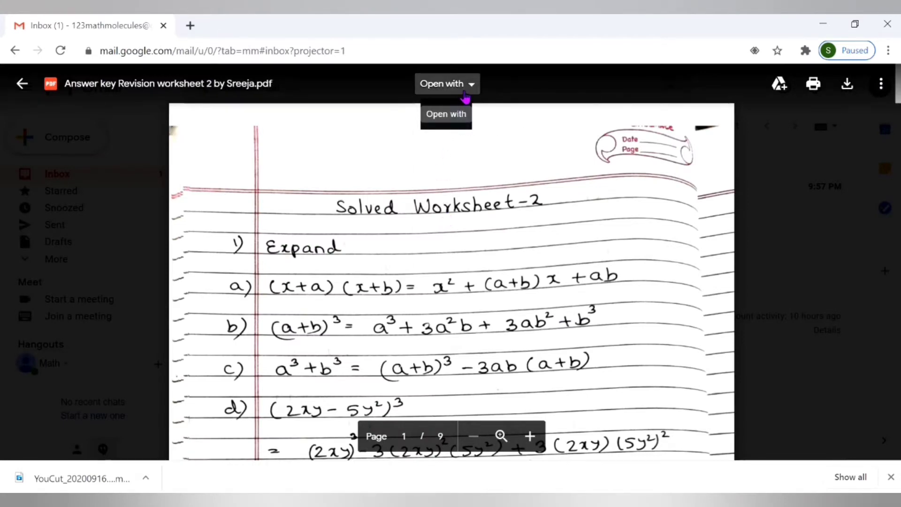
pyautogui.click(447, 83)
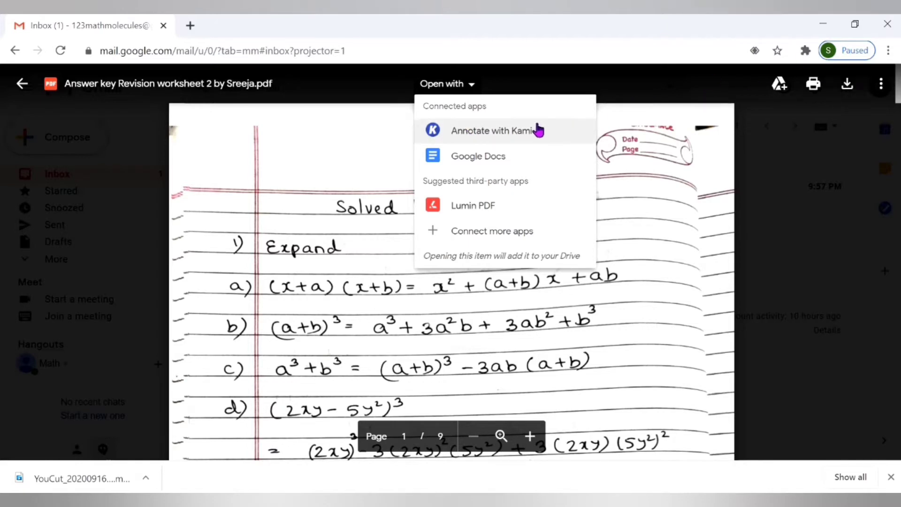
pyautogui.moveTo(529, 137)
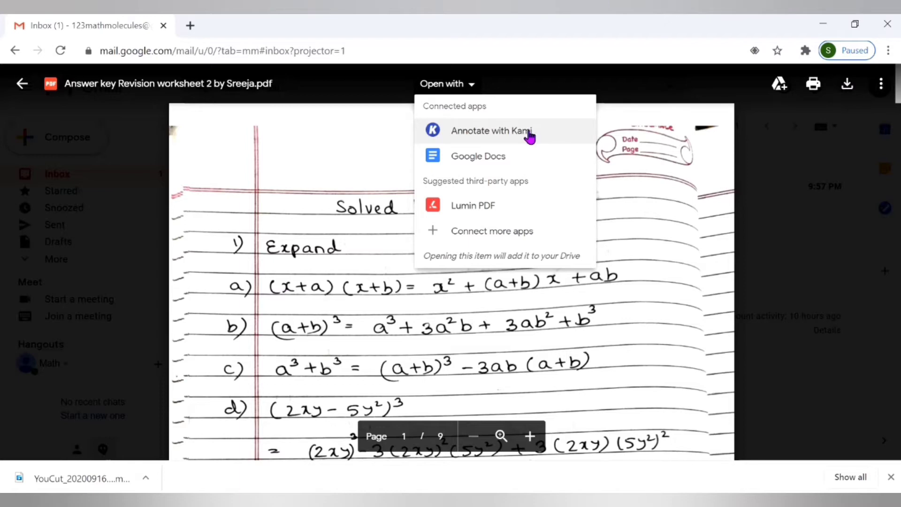
pyautogui.click(491, 131)
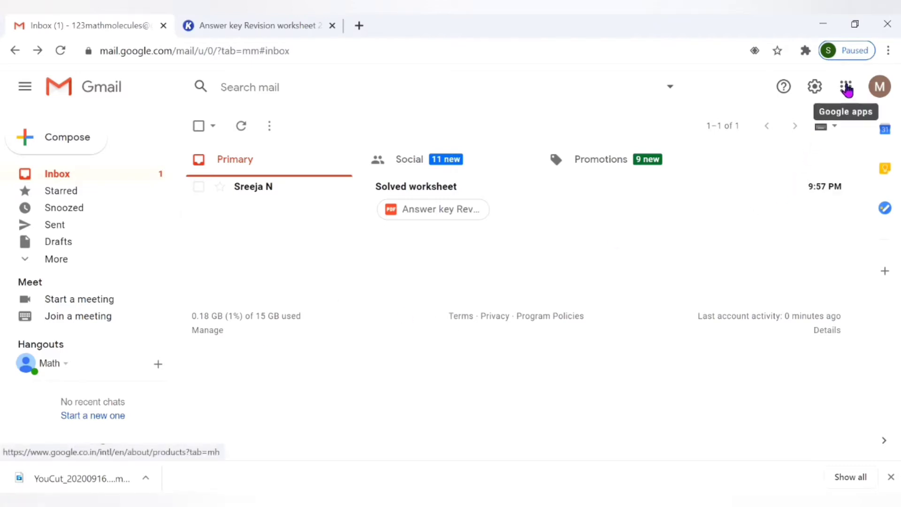
# Step: Open Google Drive from the apps grid and add a 'graded files' folder to My Drive
pyautogui.click(845, 86)
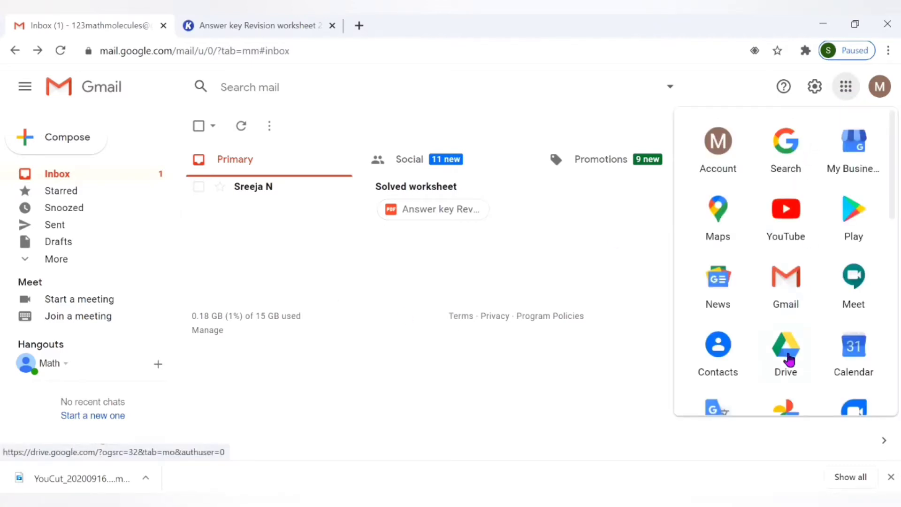
pyautogui.click(785, 346)
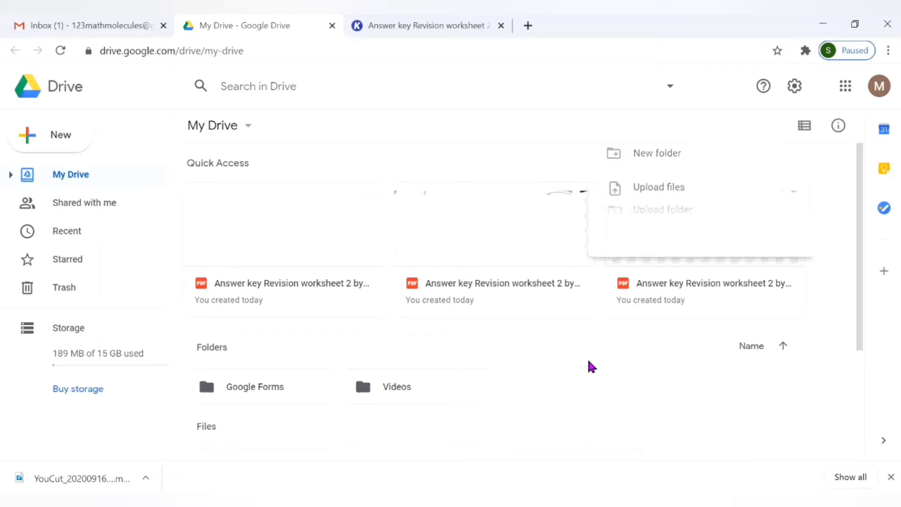
pyautogui.click(657, 154)
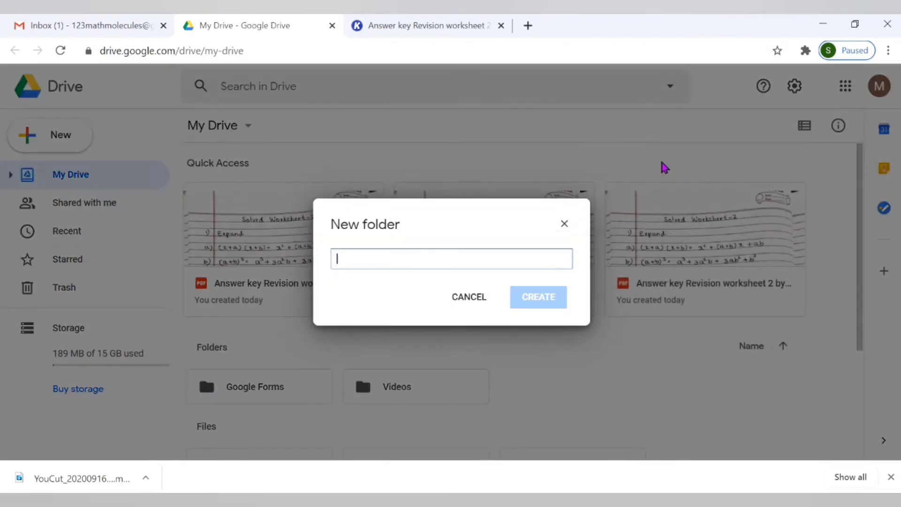
pyautogui.write('graded file')
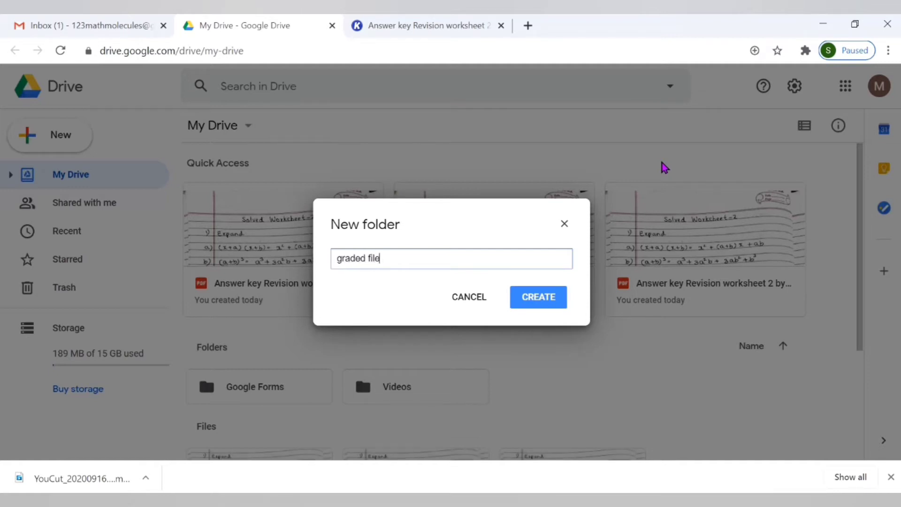
pyautogui.write('s')
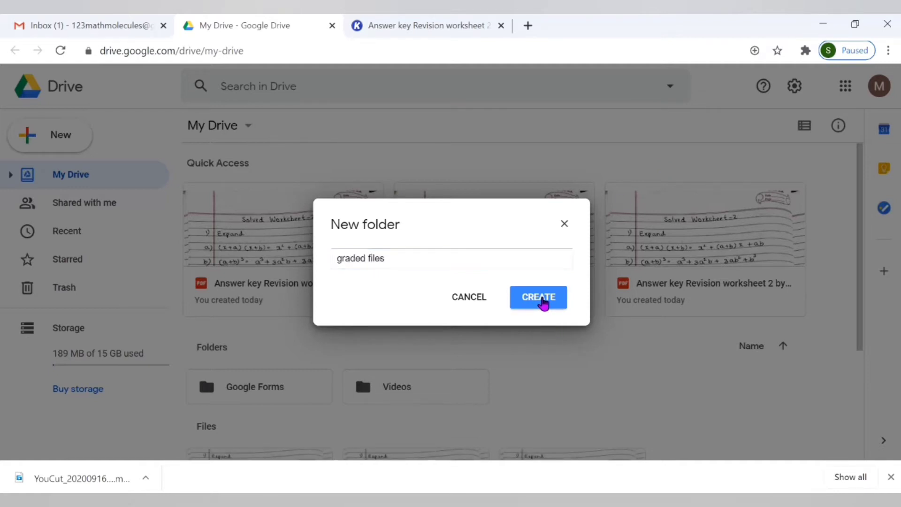
pyautogui.click(538, 298)
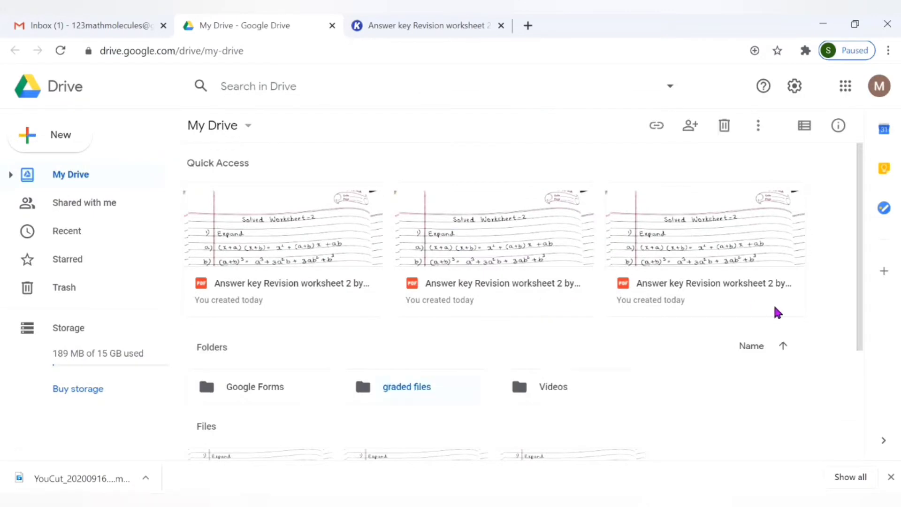
pyautogui.scroll(-3)
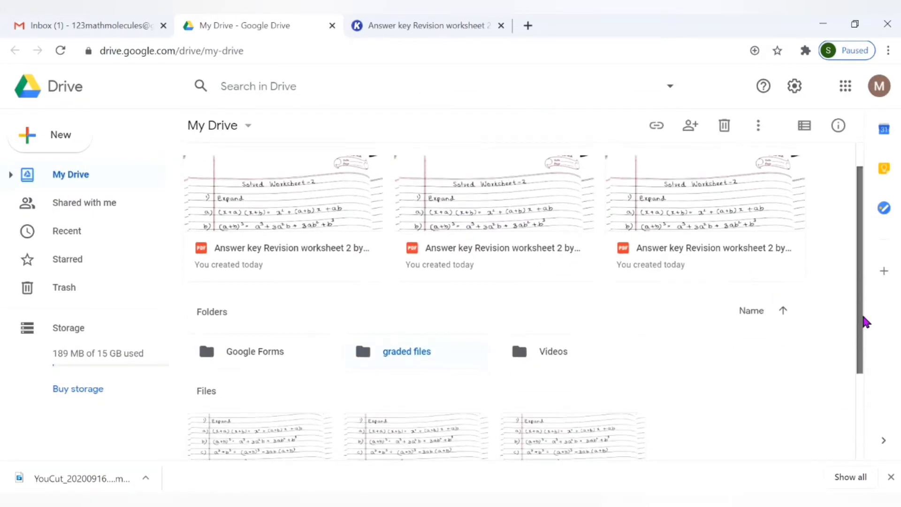
pyautogui.scroll(-3)
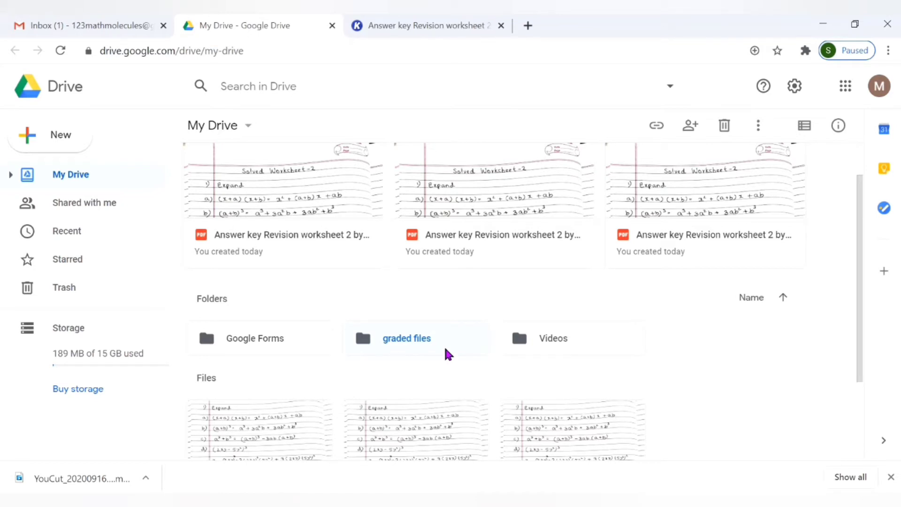
pyautogui.moveTo(417, 347)
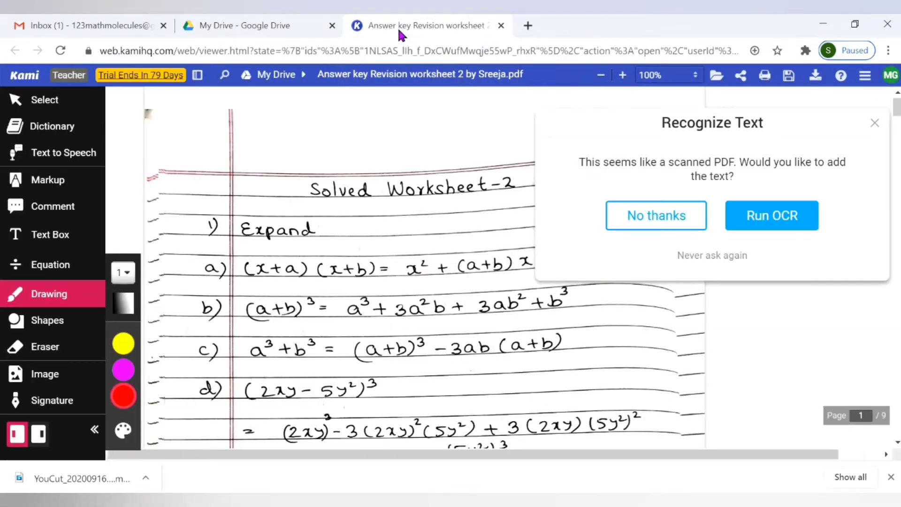
# Step: Choose No thanks on the Recognize Text popup for the scanned worksheet
pyautogui.click(656, 216)
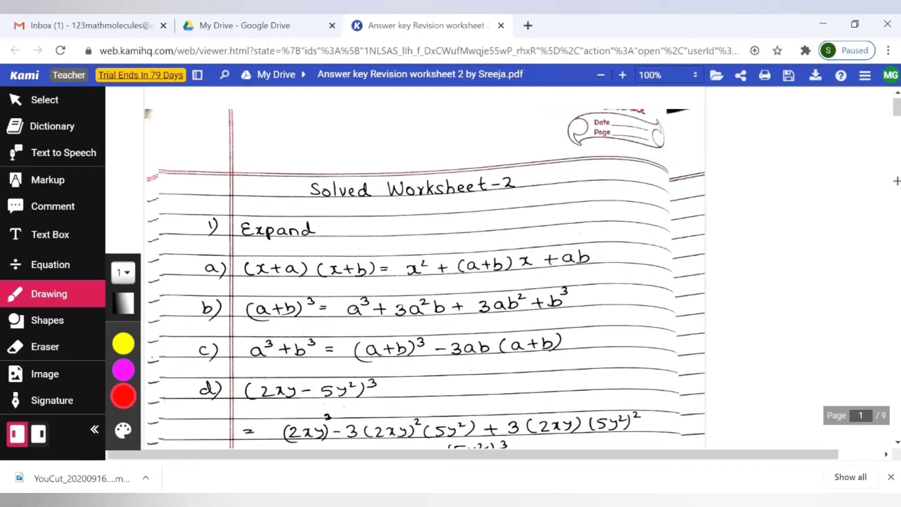
pyautogui.scroll(-3)
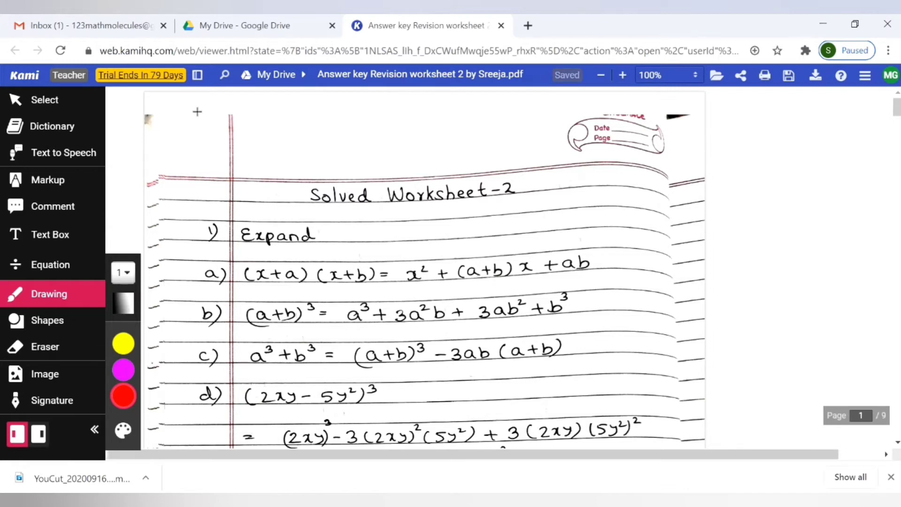
# Step: Select the comment tool in Kami's left toolbar
pyautogui.click(52, 206)
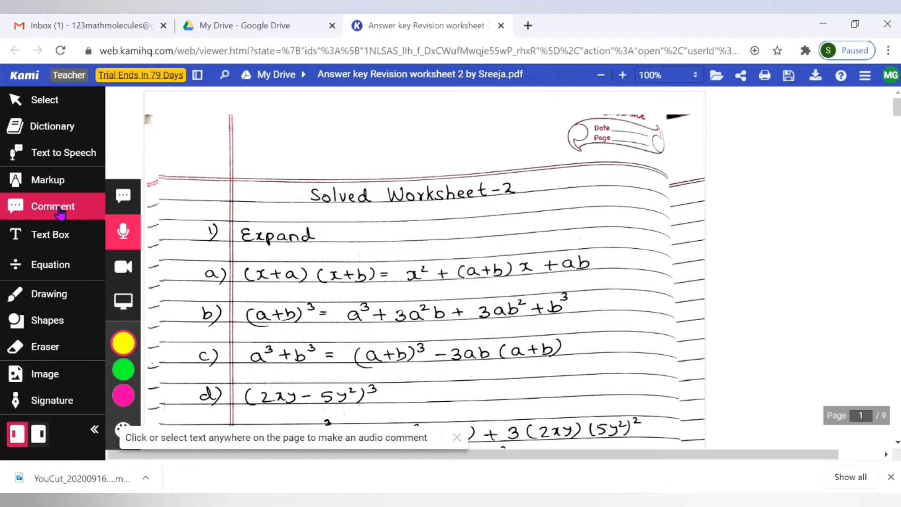
pyautogui.moveTo(123, 266)
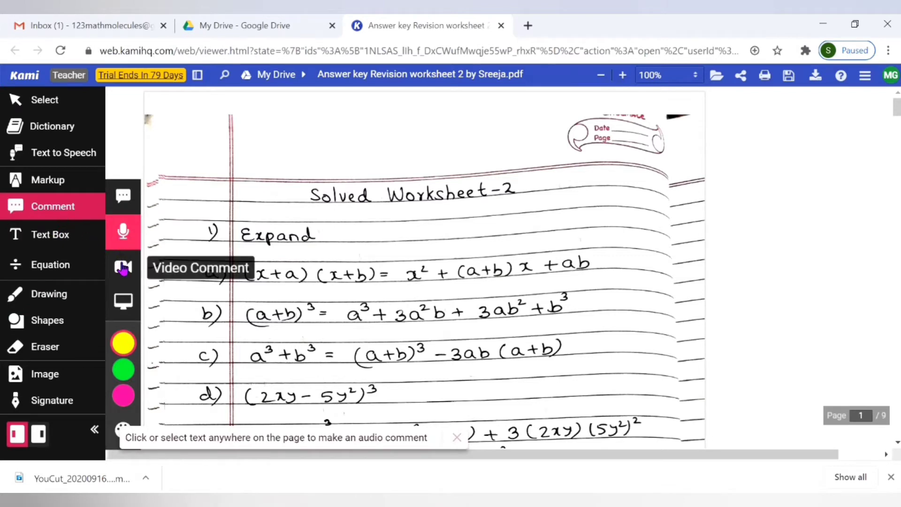
pyautogui.moveTo(123, 302)
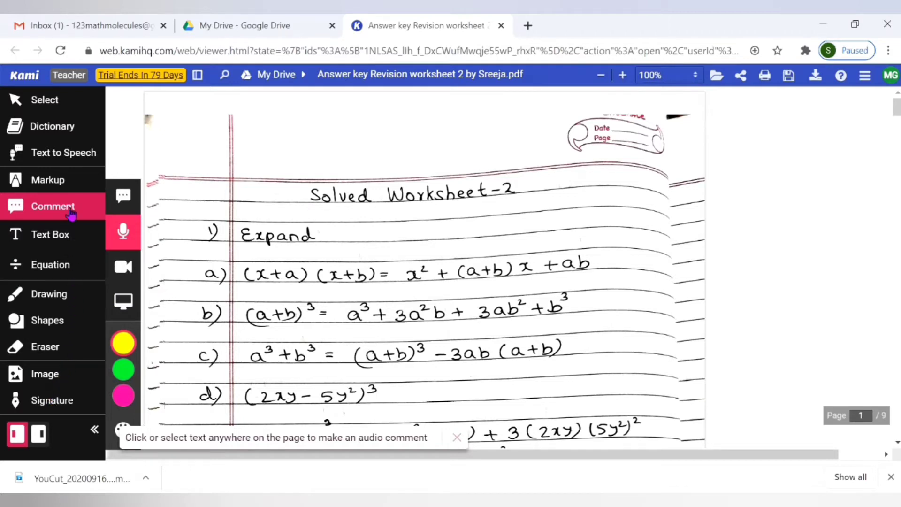
pyautogui.moveTo(56, 302)
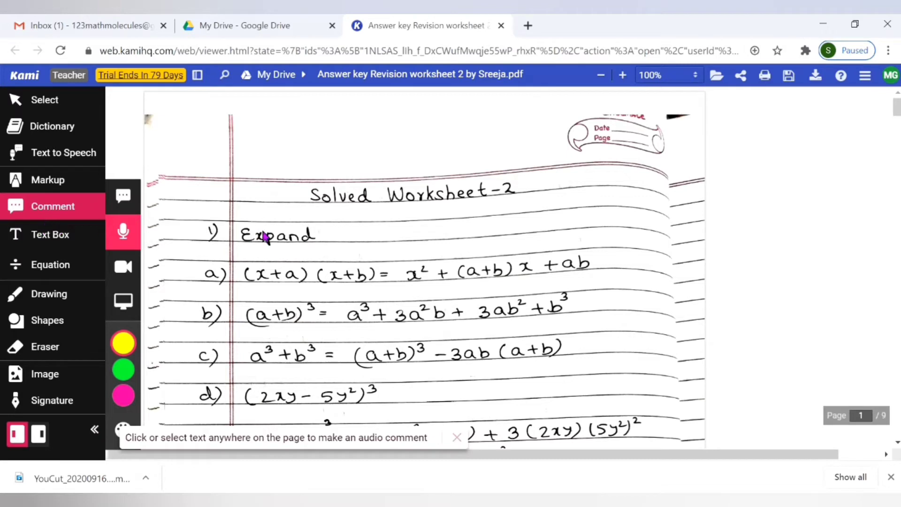
pyautogui.moveTo(276, 238)
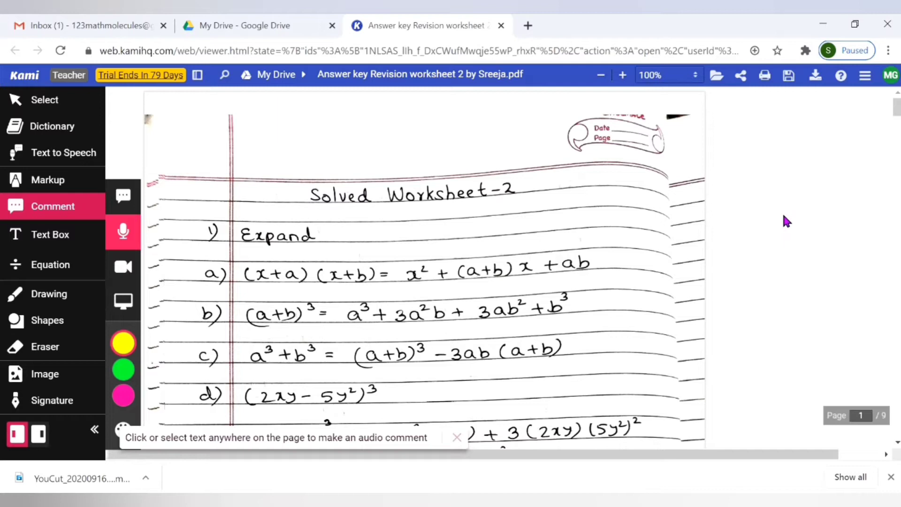
pyautogui.moveTo(54, 294)
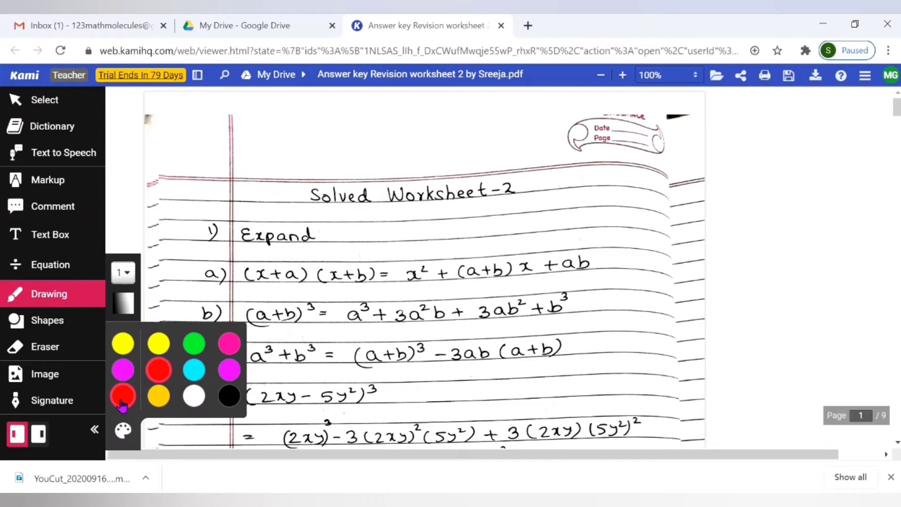
# Step: Pick red ink and draw a check mark beside a worksheet answer
pyautogui.click(123, 395)
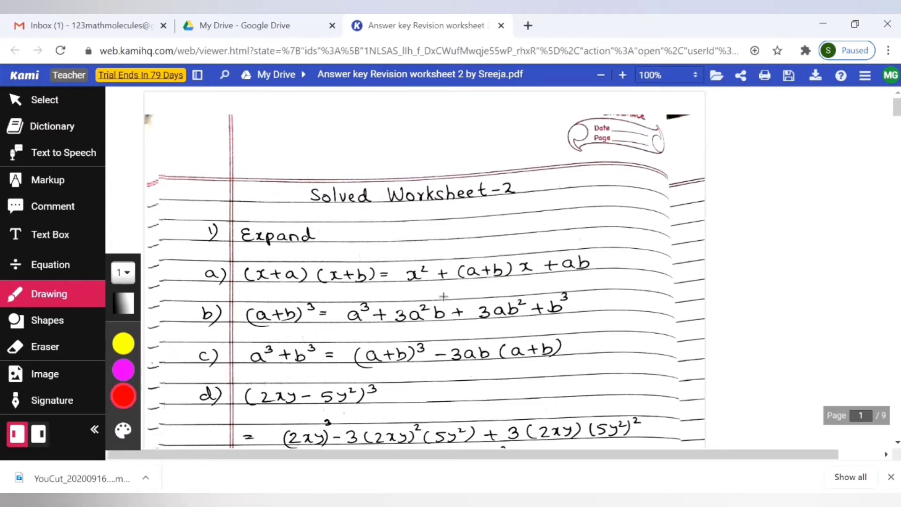
pyautogui.moveTo(371, 236); pyautogui.dragTo(423, 204)
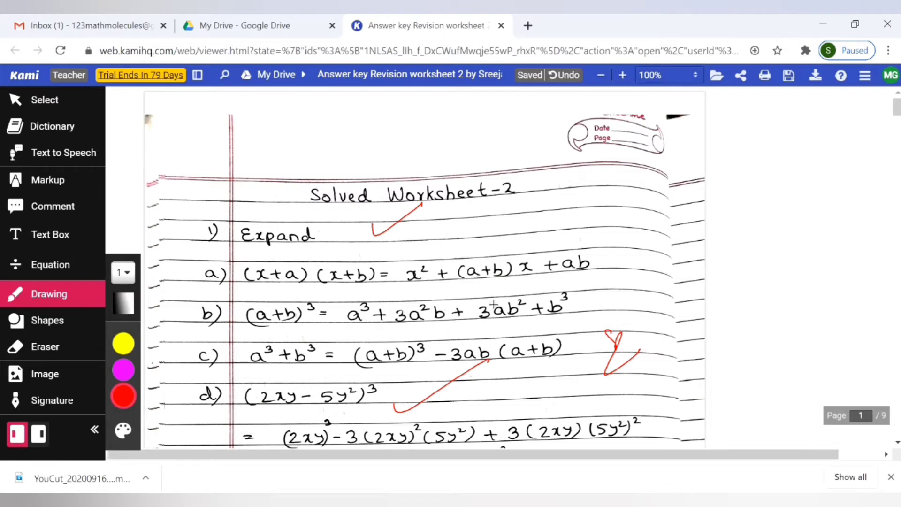
pyautogui.moveTo(742, 75)
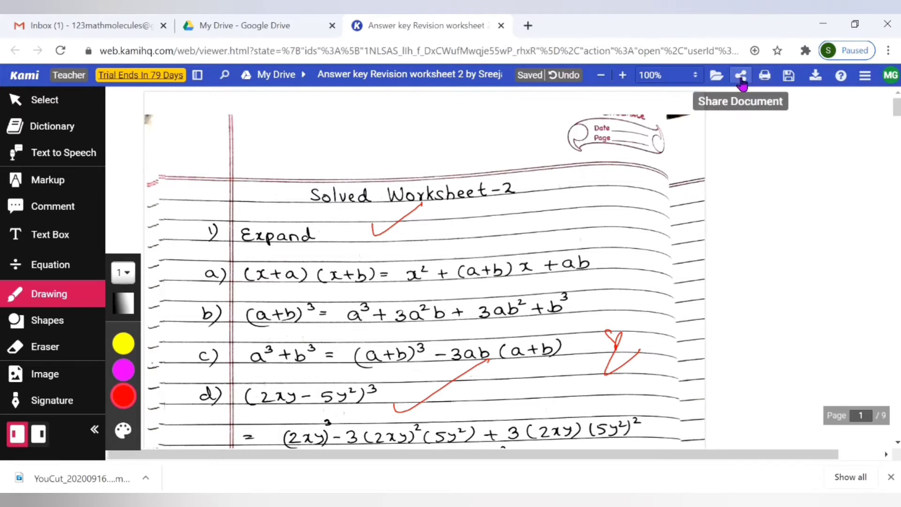
pyautogui.moveTo(740, 75)
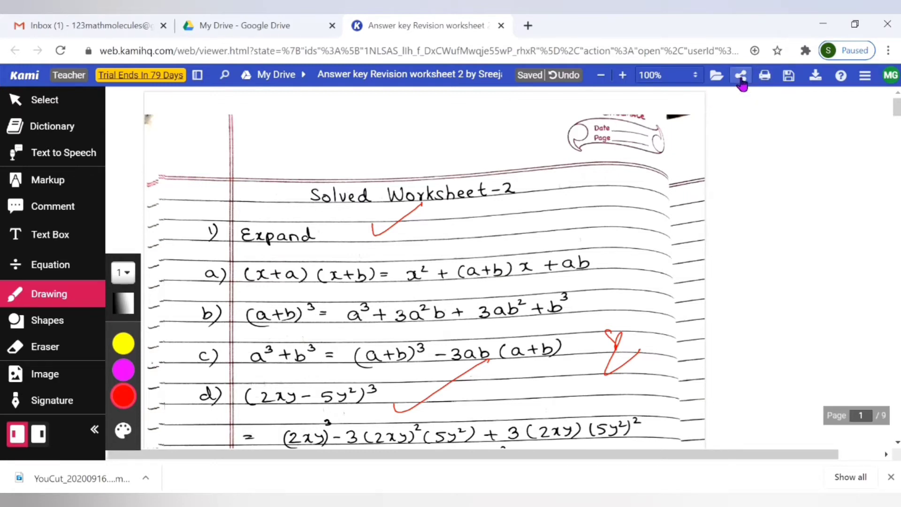
# Step: Share the document with Anyone with the link as Viewer, then close the sharing dialog
pyautogui.click(741, 75)
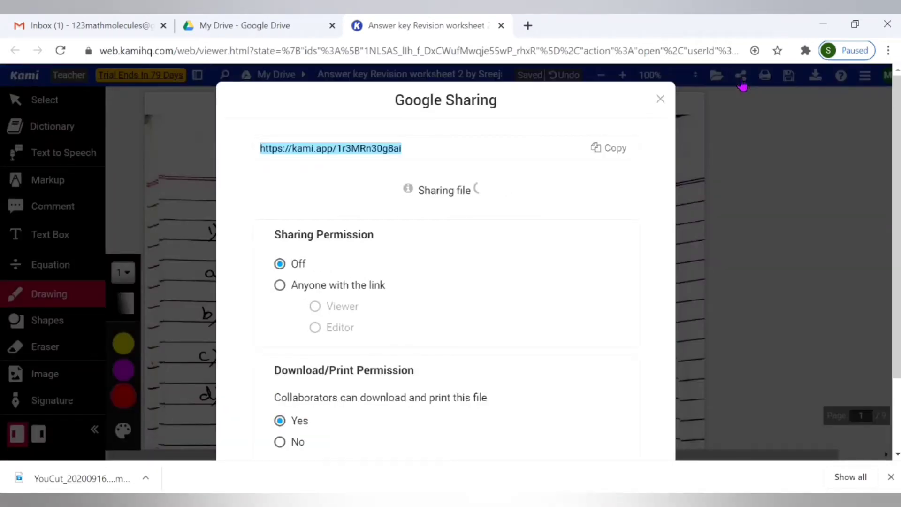
pyautogui.click(279, 285)
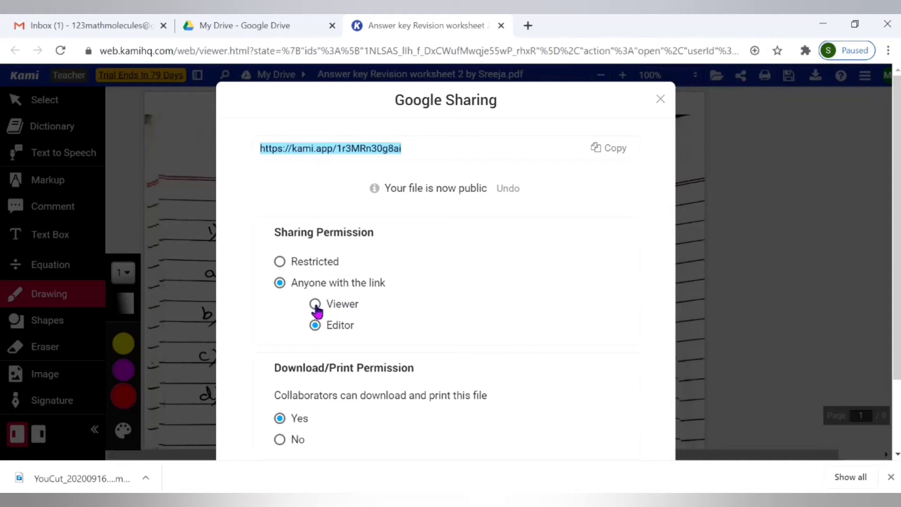
pyautogui.click(315, 304)
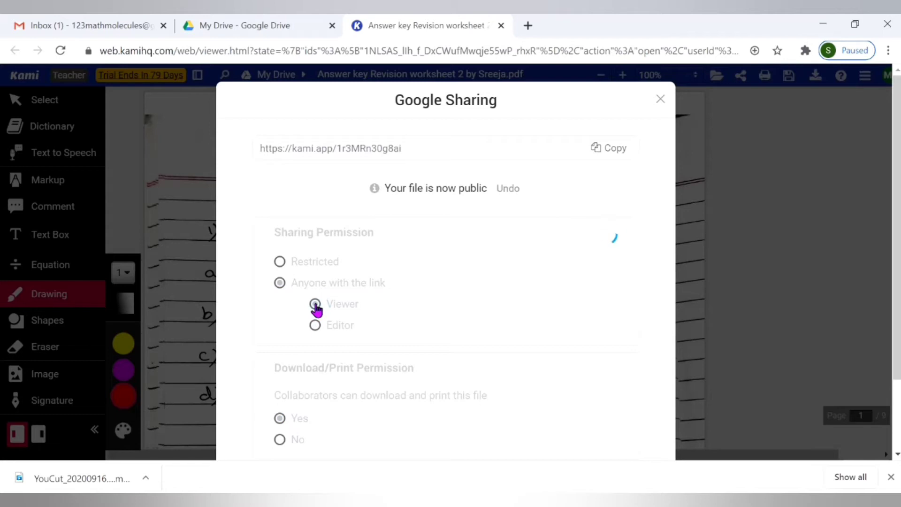
pyautogui.click(315, 303)
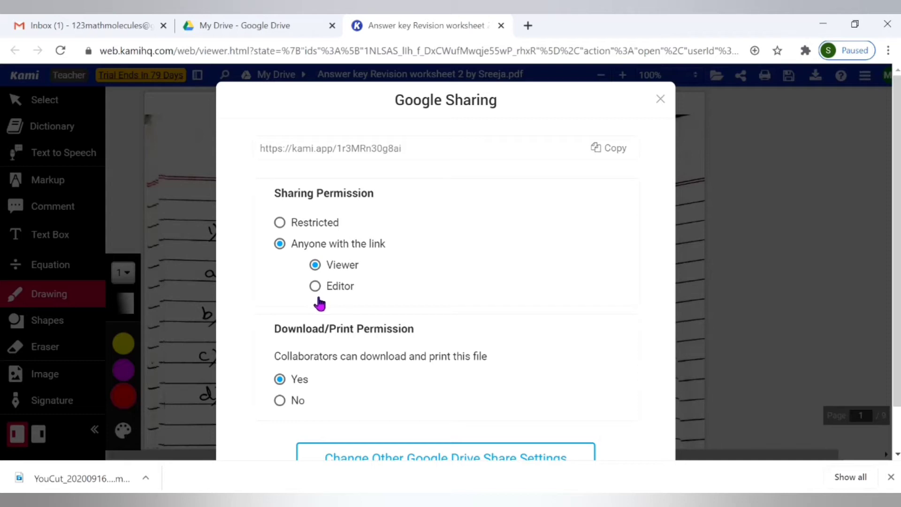
pyautogui.moveTo(335, 276)
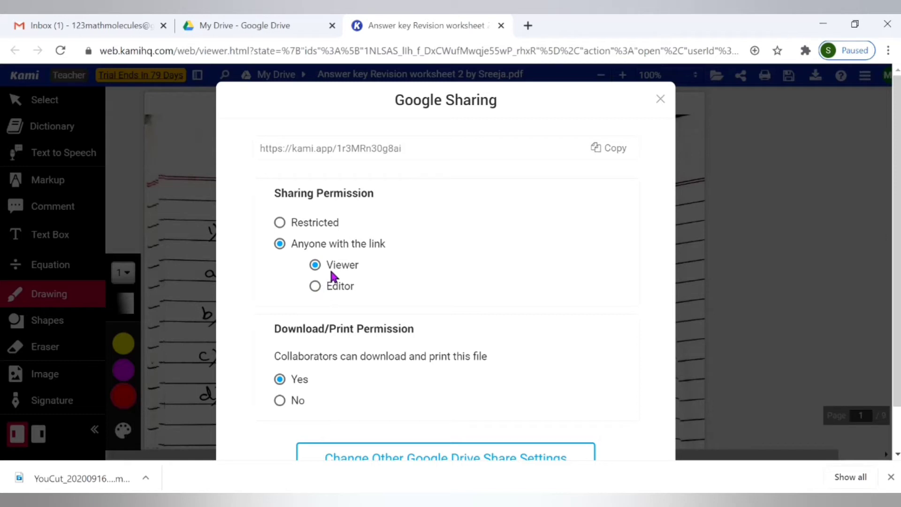
pyautogui.moveTo(615, 172)
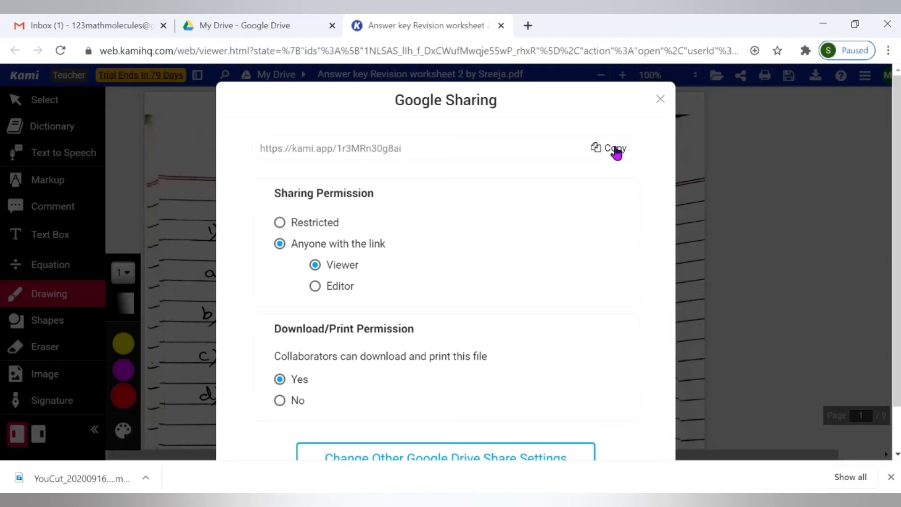
pyautogui.moveTo(661, 99)
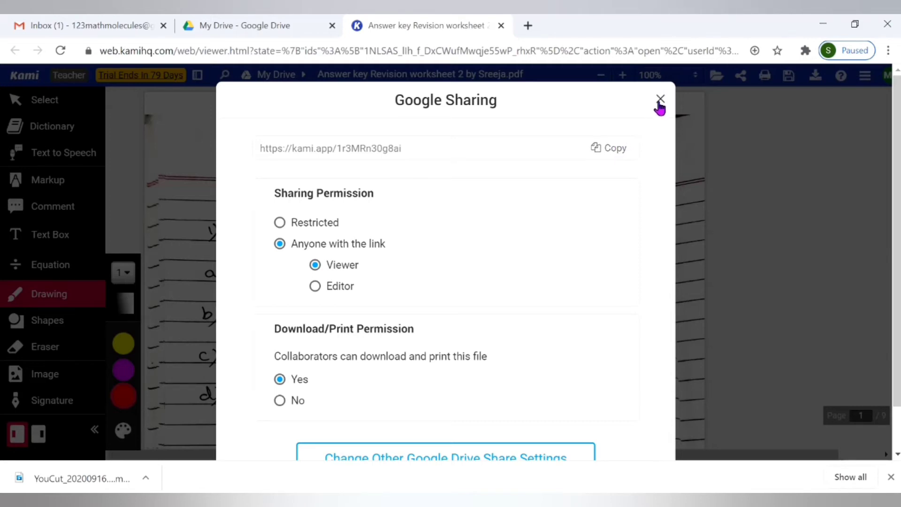
pyautogui.click(660, 100)
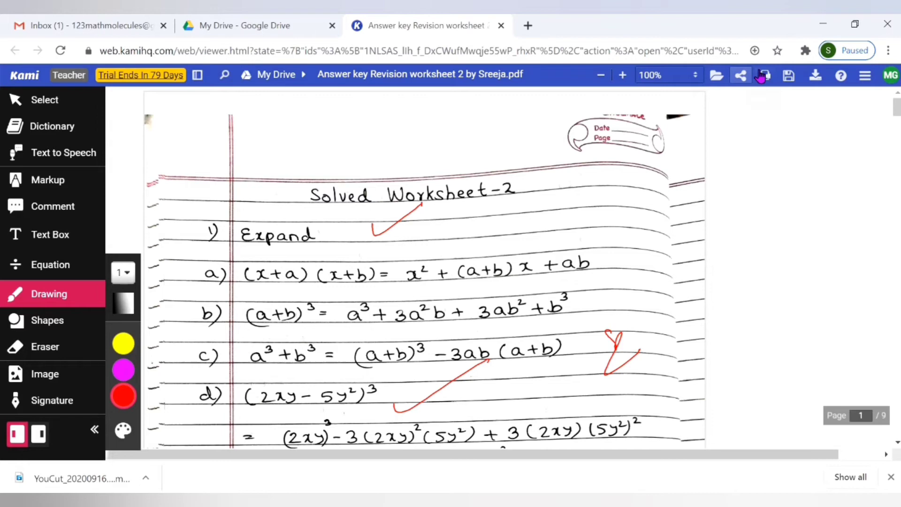
# Step: Move the annotated PDF into the 'graded files' Drive folder from Kami's save options
pyautogui.click(788, 75)
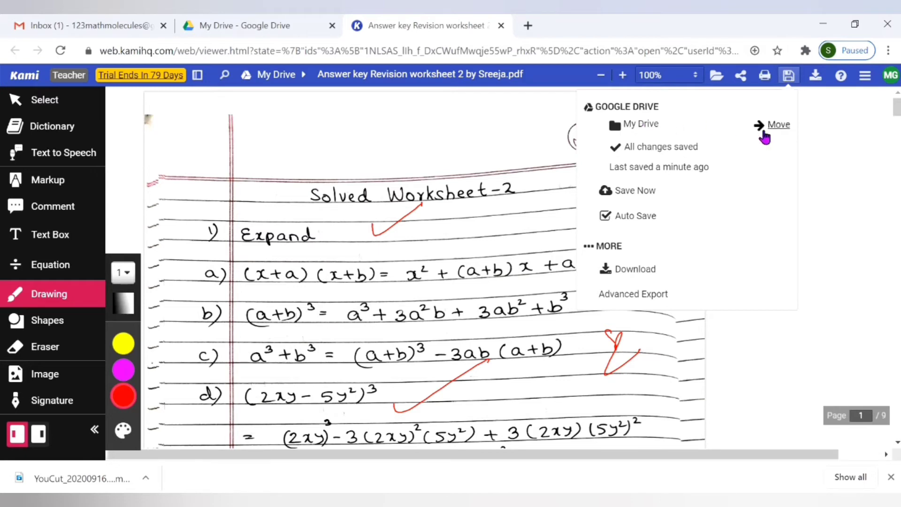
pyautogui.moveTo(778, 125)
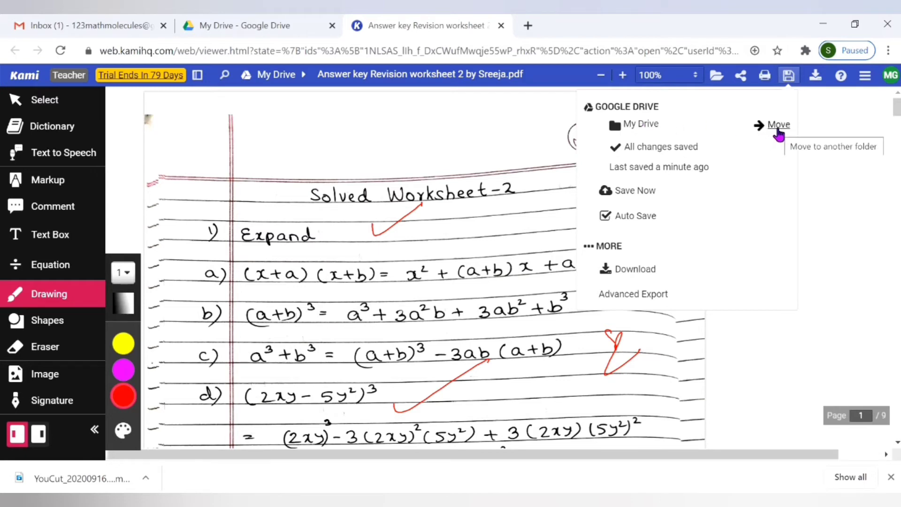
pyautogui.click(779, 125)
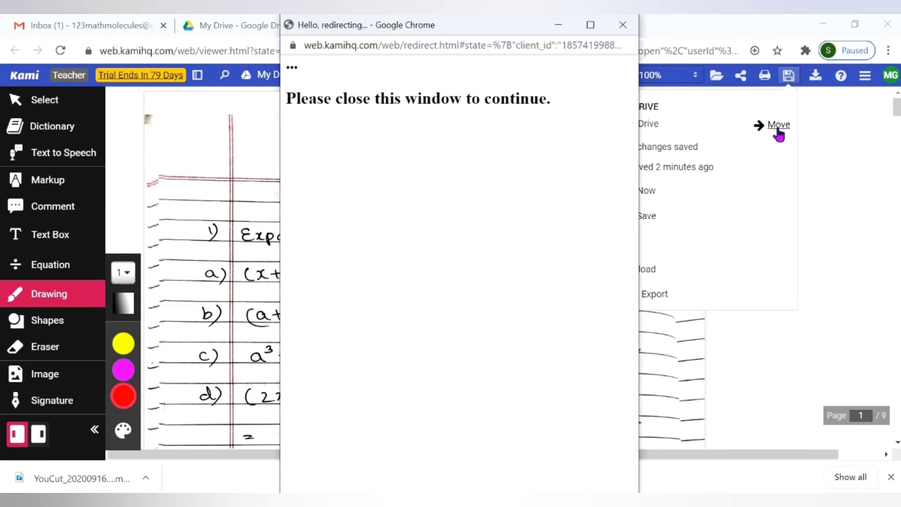
pyautogui.click(778, 125)
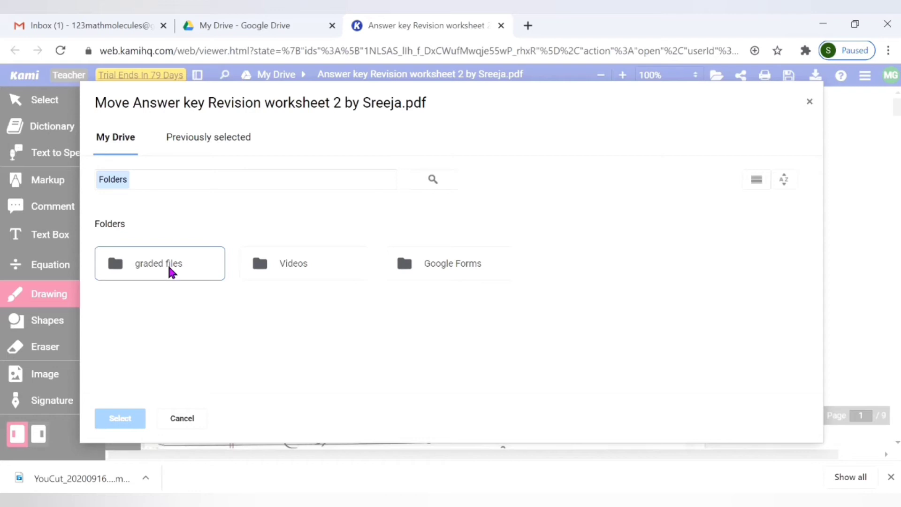
pyautogui.click(158, 263)
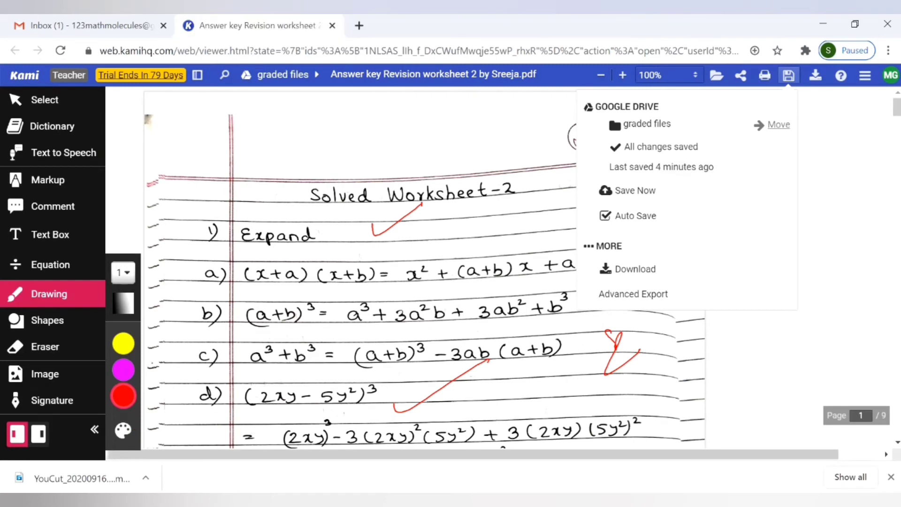
pyautogui.moveTo(632, 190)
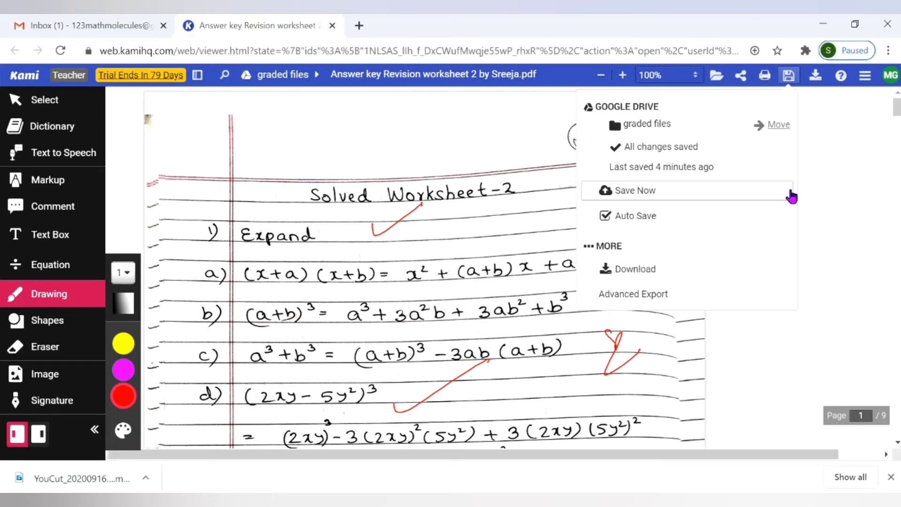
pyautogui.moveTo(672, 138)
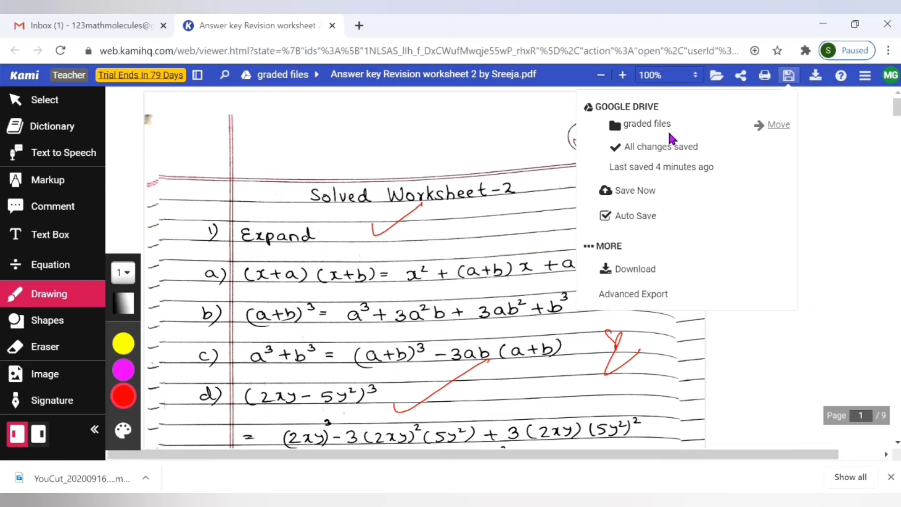
pyautogui.moveTo(646, 124)
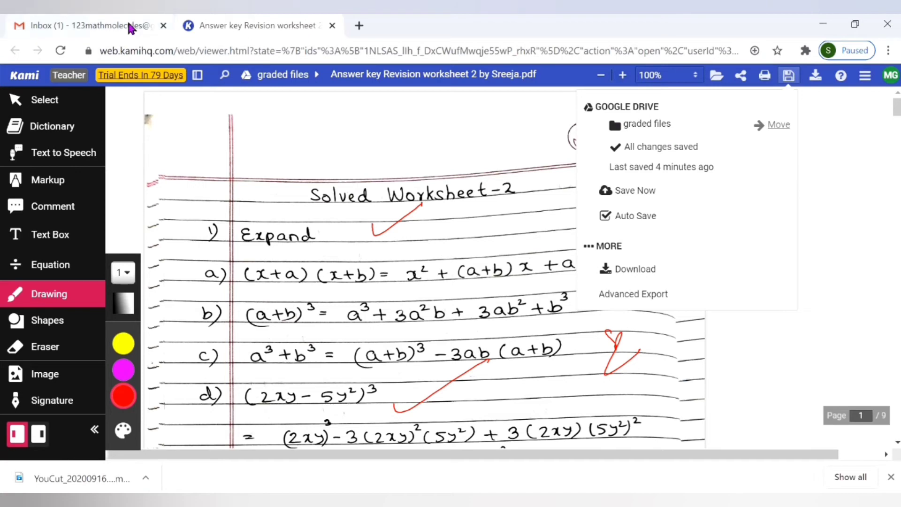
# Step: Open Drive from Gmail, enter 'graded files', and preview the worksheet PDF
pyautogui.click(86, 25)
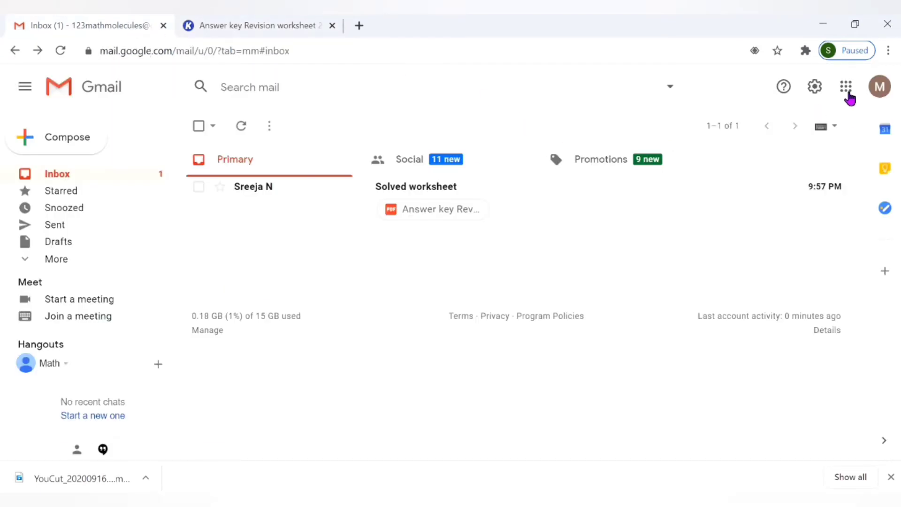
pyautogui.click(845, 87)
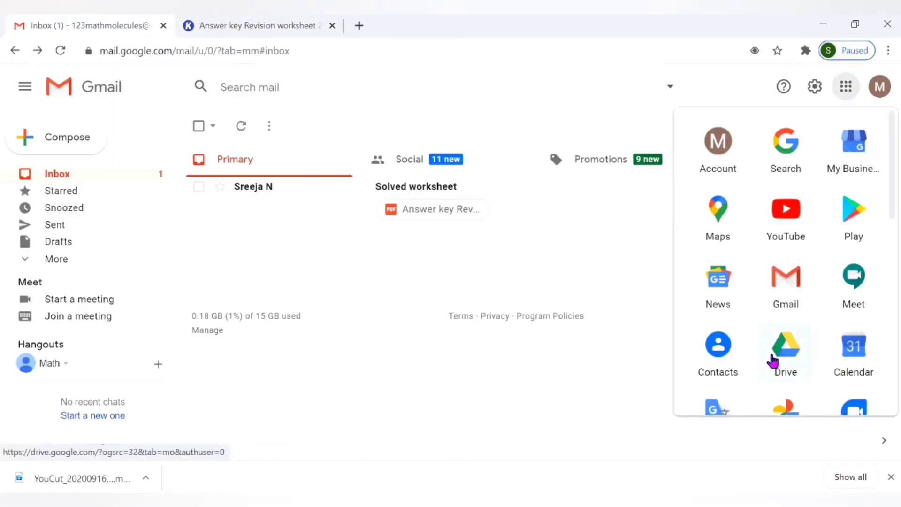
pyautogui.click(785, 345)
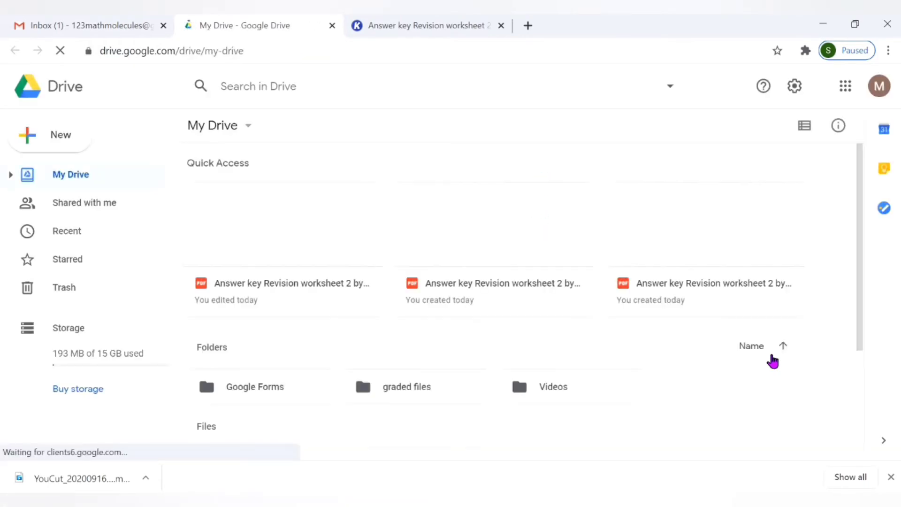
pyautogui.click(407, 386)
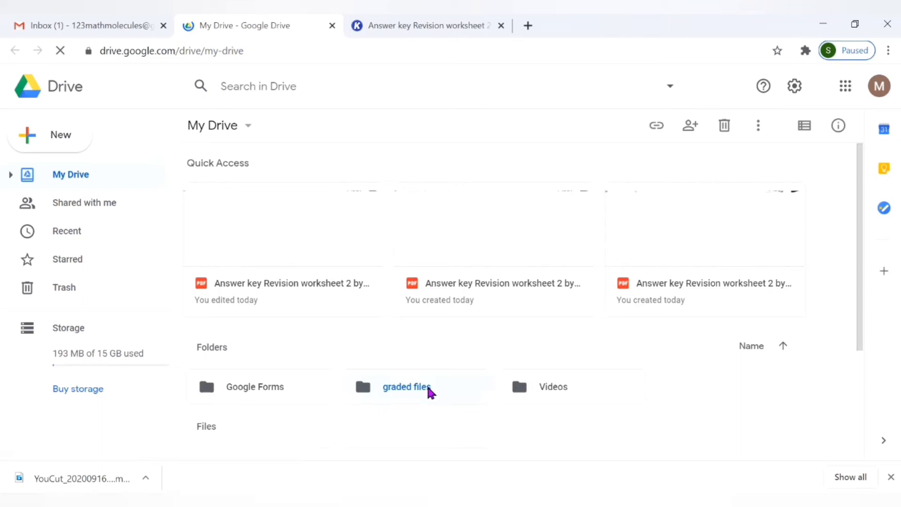
pyautogui.doubleClick(407, 387)
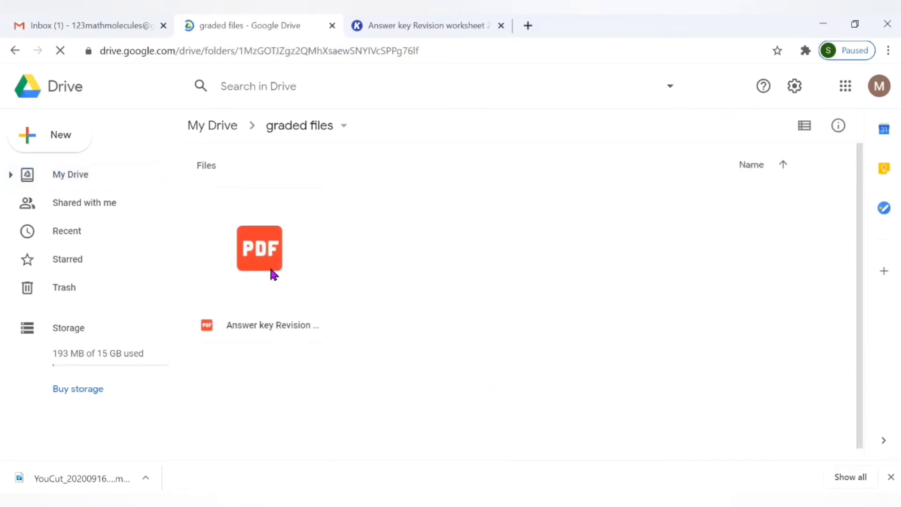
pyautogui.doubleClick(258, 248)
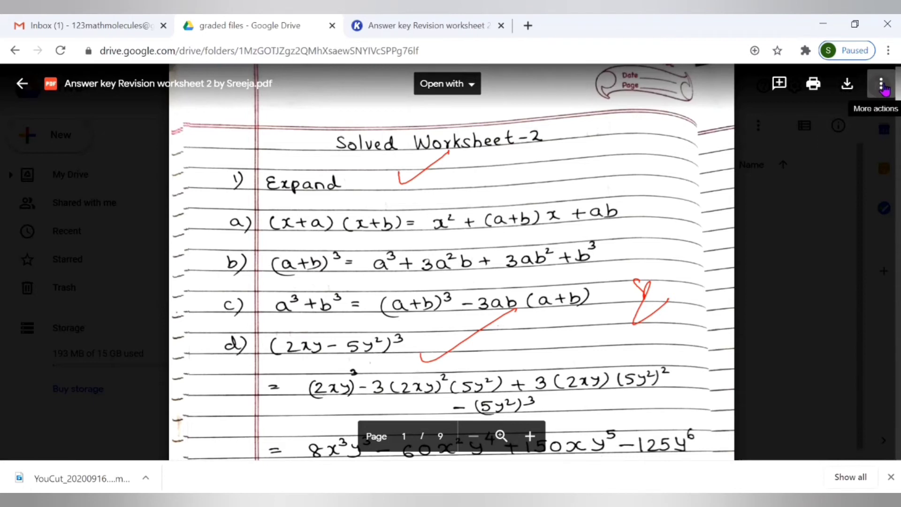
# Step: Open Share from the PDF preview's More actions (⋮) menu
pyautogui.click(886, 83)
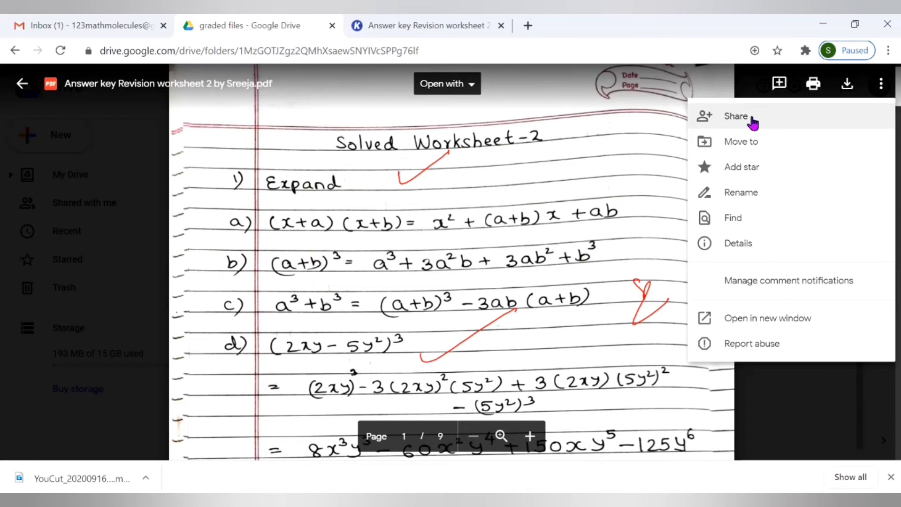
pyautogui.click(737, 116)
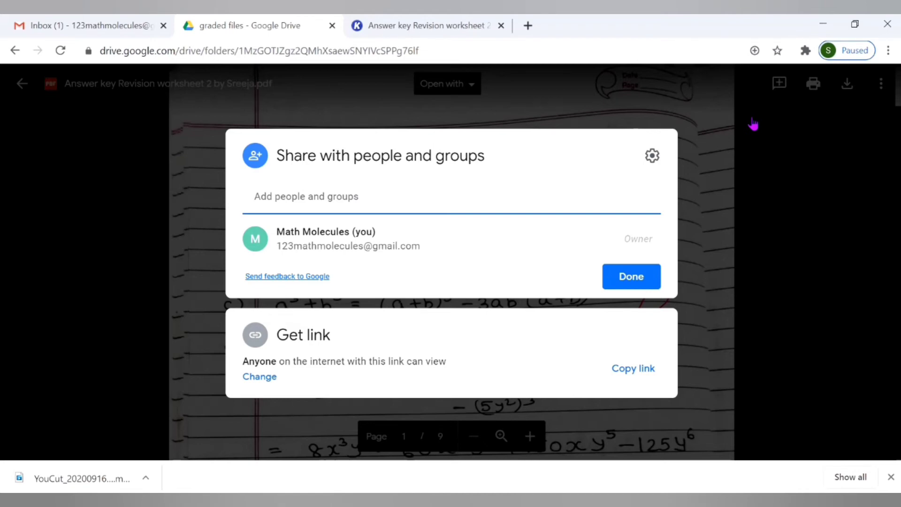
pyautogui.moveTo(449, 323)
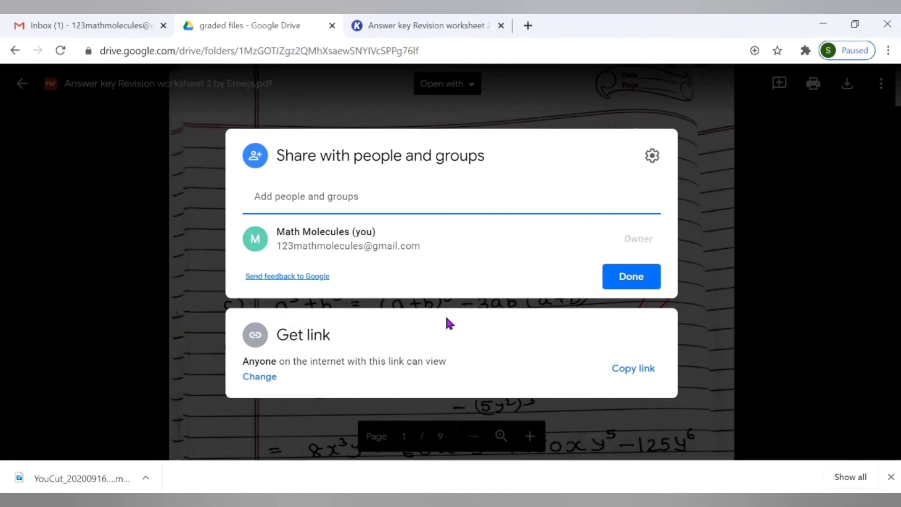
pyautogui.moveTo(438, 353)
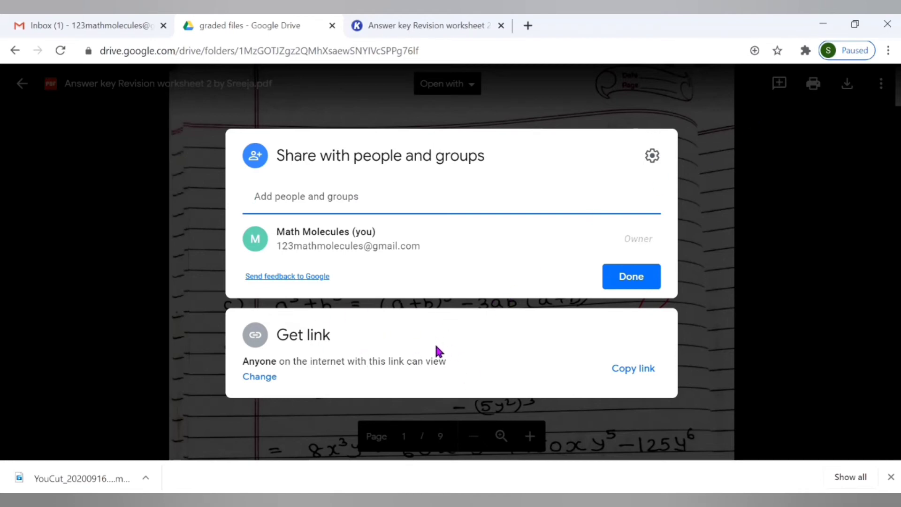
pyautogui.click(307, 196)
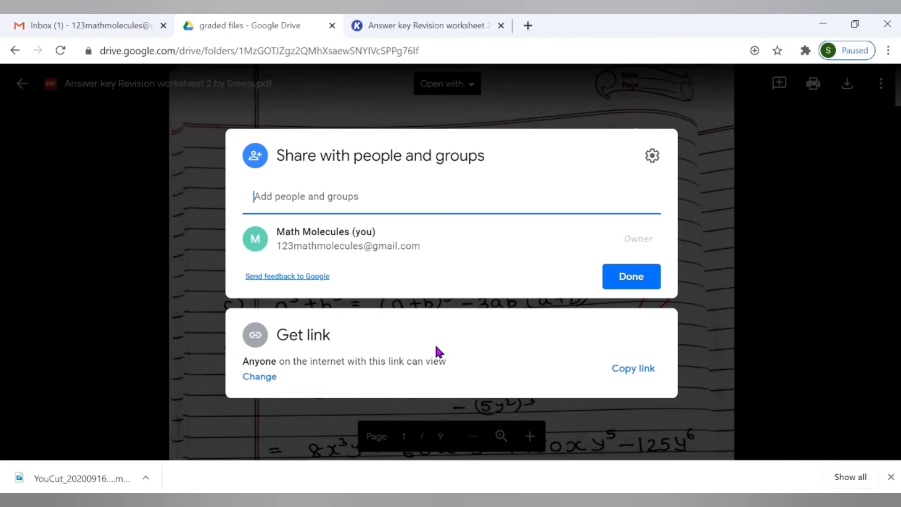
pyautogui.moveTo(431, 365)
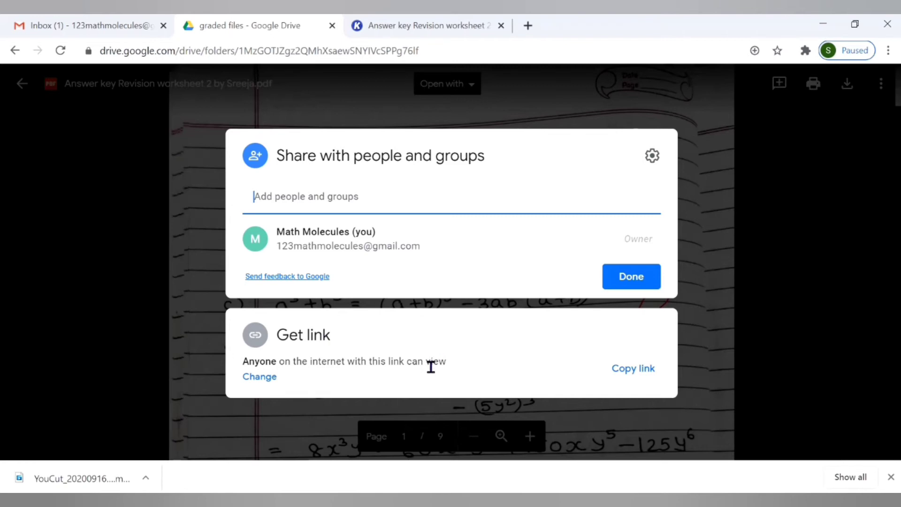
pyautogui.moveTo(390, 380)
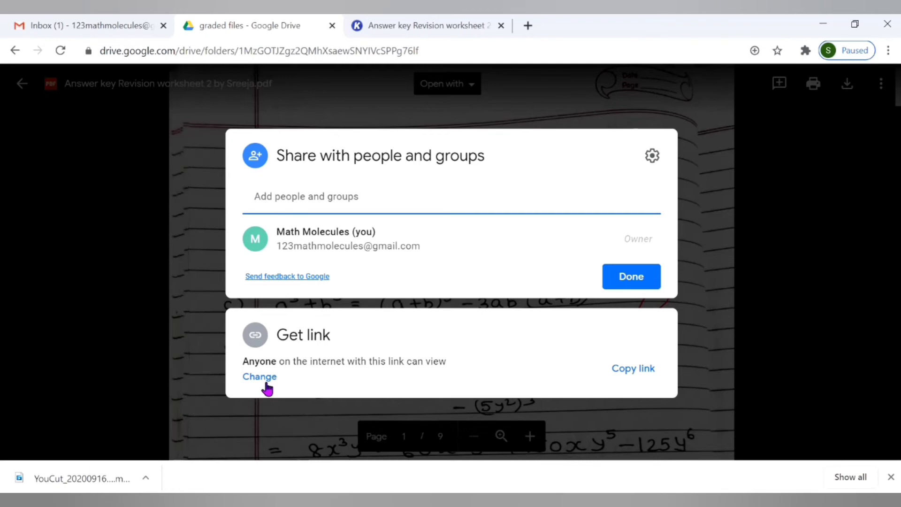
# Step: Keep link access as Viewer, copy the worksheet link, and click Done
pyautogui.click(259, 377)
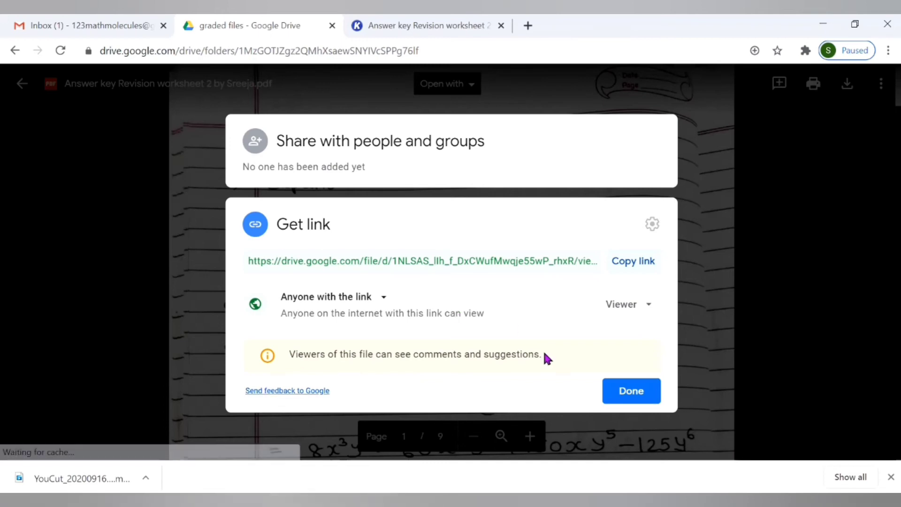
pyautogui.click(627, 305)
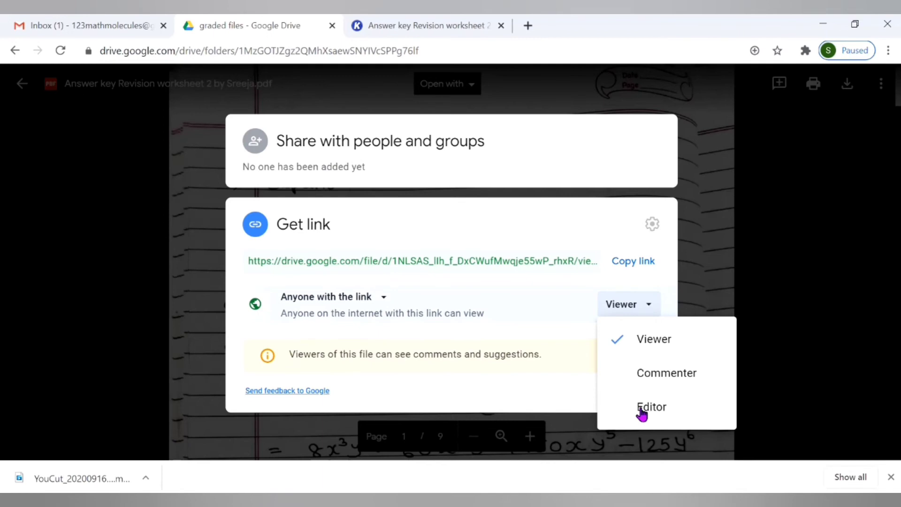
pyautogui.moveTo(640, 366)
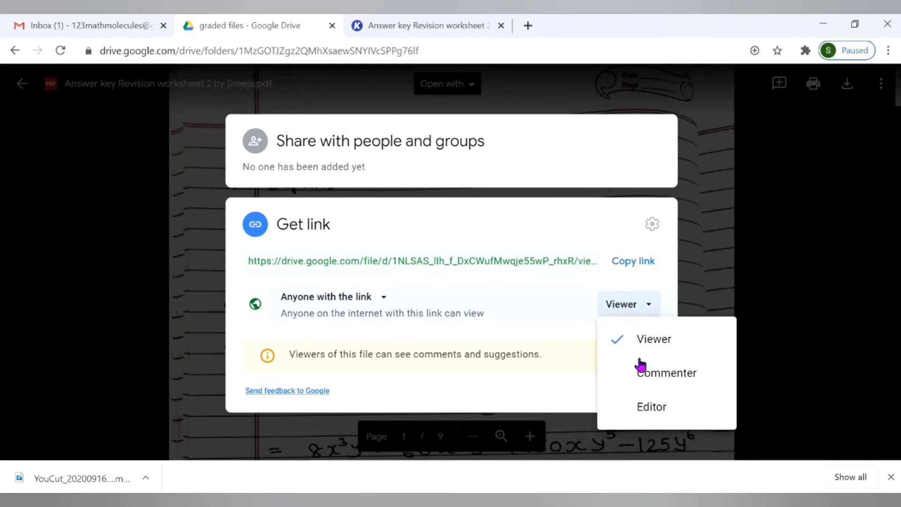
pyautogui.moveTo(650, 348)
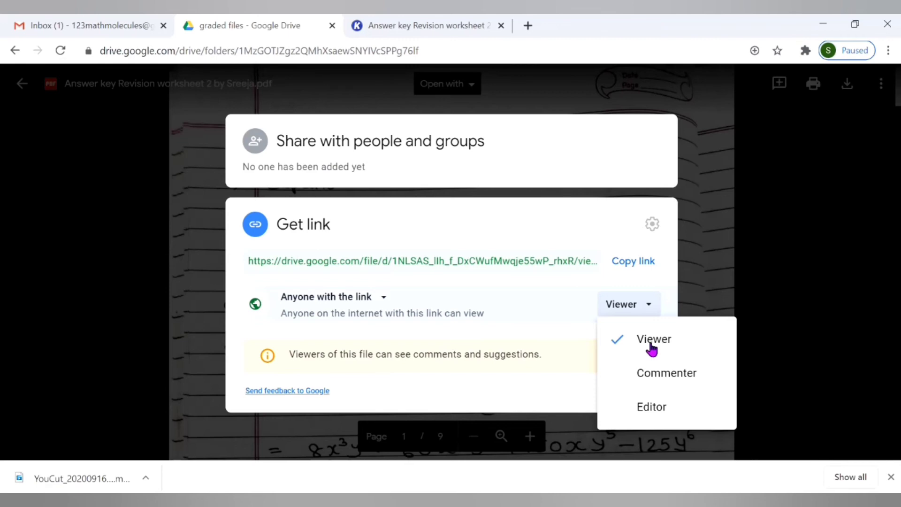
pyautogui.click(653, 339)
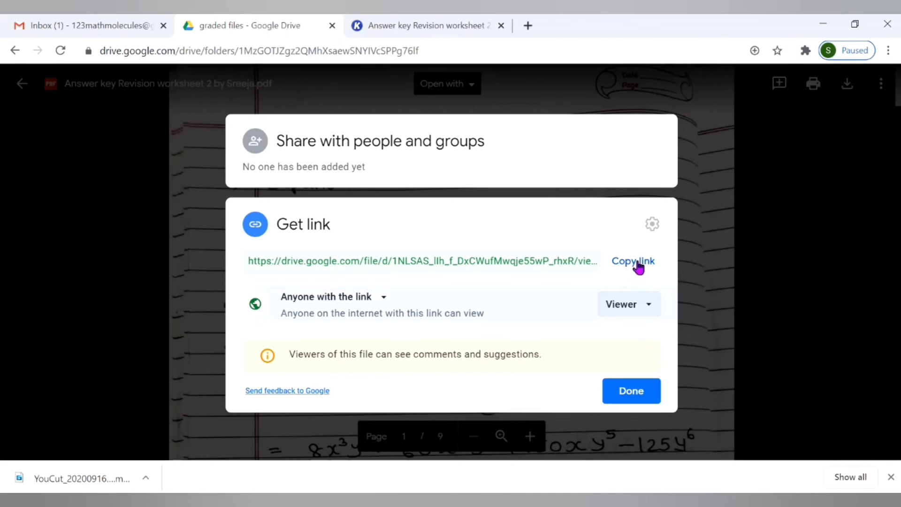
pyautogui.click(633, 261)
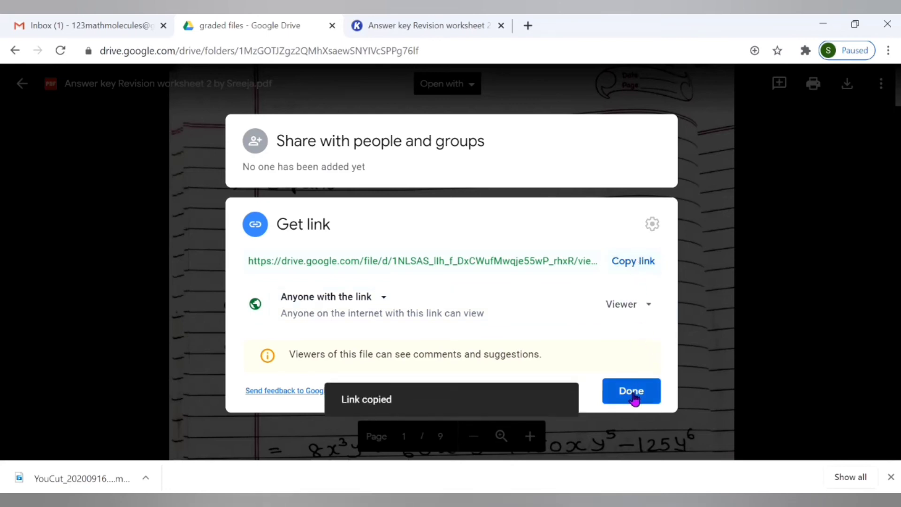
pyautogui.click(631, 392)
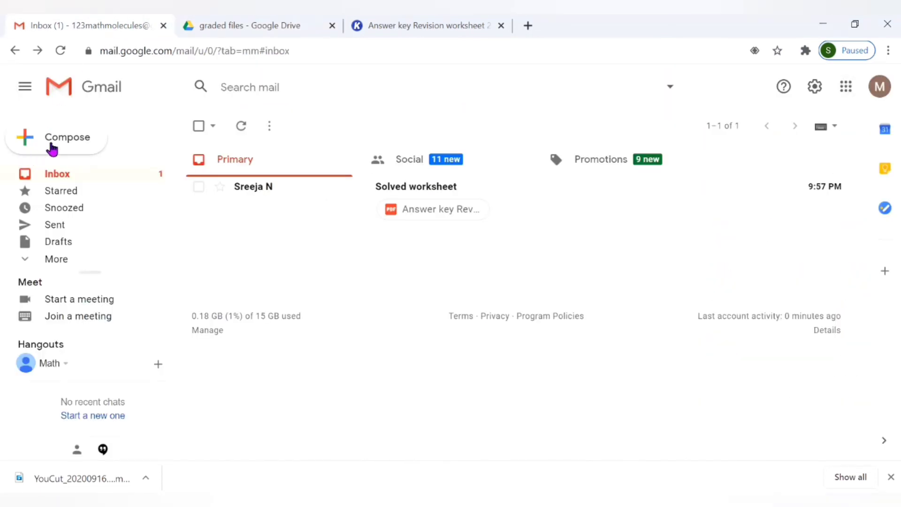
# Step: Compose a new Gmail message and paste the worksheet's Drive view link into the body
pyautogui.click(67, 137)
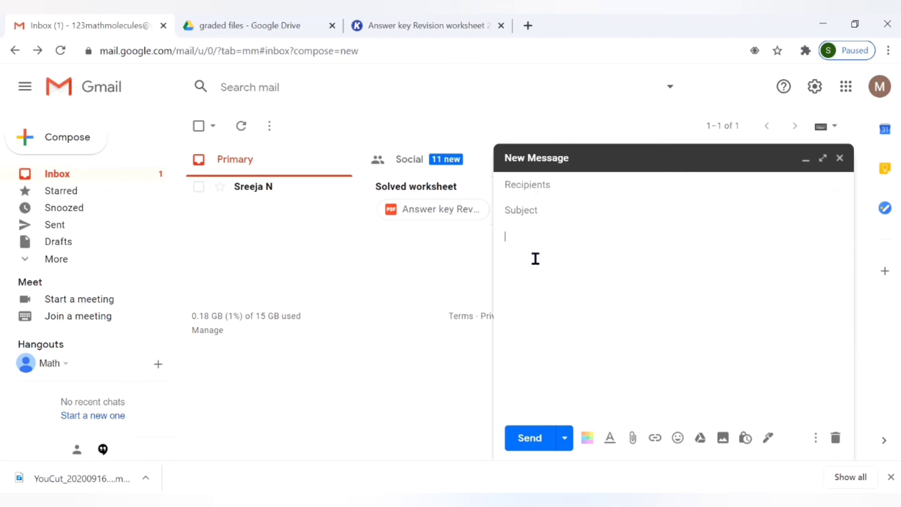
pyautogui.write('https://drive.google.com/file/d/1NLSAS_IIh_f_DxCWufMwqje55wP_rhxR/view?usp=sharing')
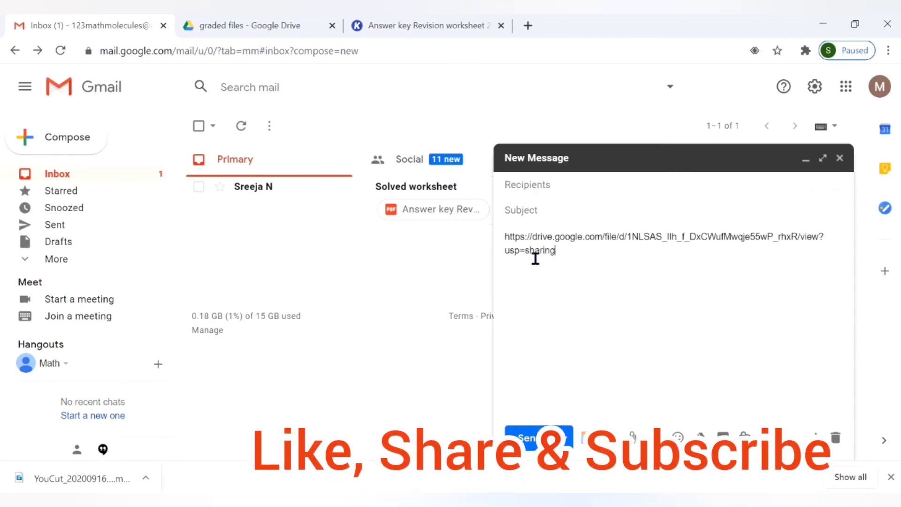